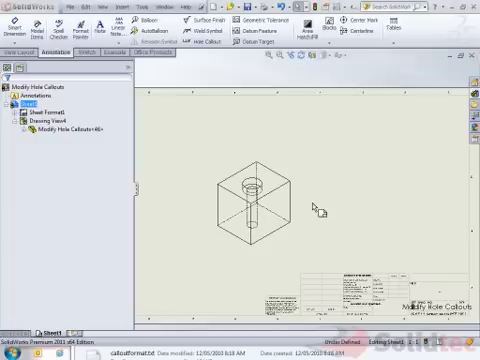
{"action": "mouse_move", "coordinate": [262, 132]}
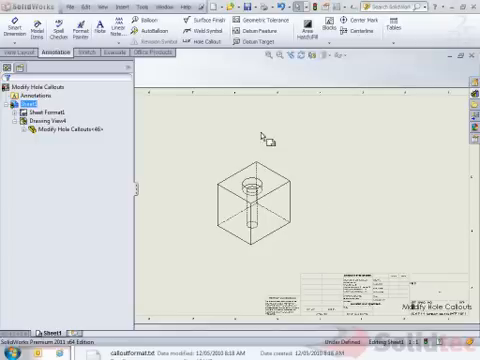
{"action": "mouse_move", "coordinate": [266, 132]}
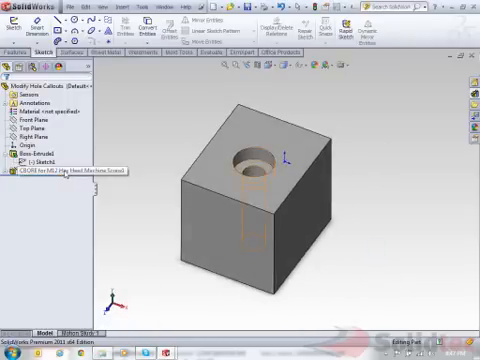
Bring up the context options for the CBORE hole feature in the FeatureManager tree.
{"action": "right_click", "coordinate": [60, 178]}
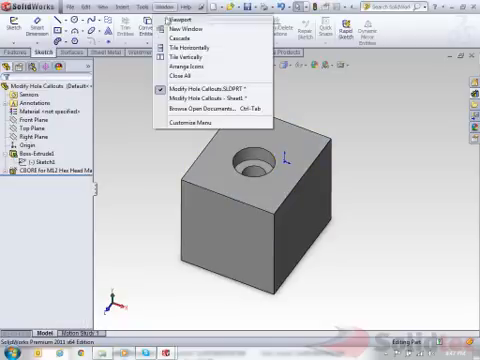
Return to the drawing and place a hole callout on the counterbored hole reading ⌀13 THRU ALL.
{"action": "left_click", "coordinate": [210, 104]}
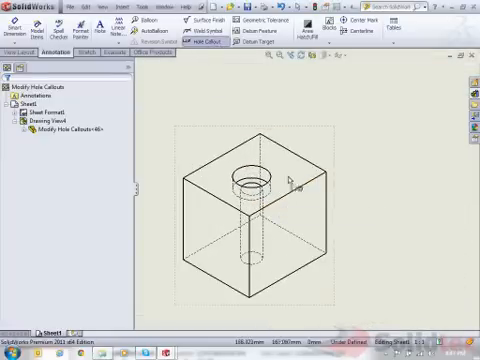
{"action": "left_click", "coordinate": [258, 164]}
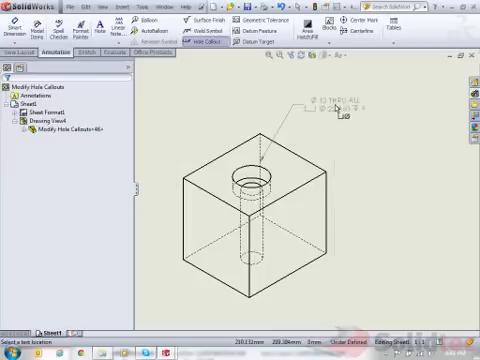
{"action": "left_click", "coordinate": [330, 104]}
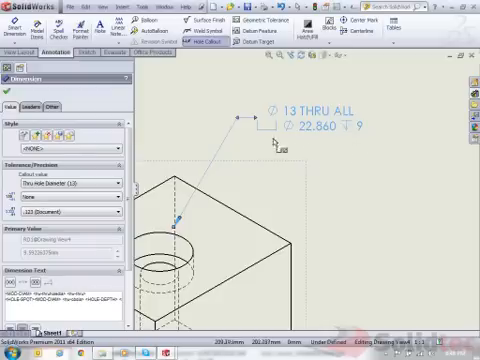
{"action": "mouse_move", "coordinate": [276, 128]}
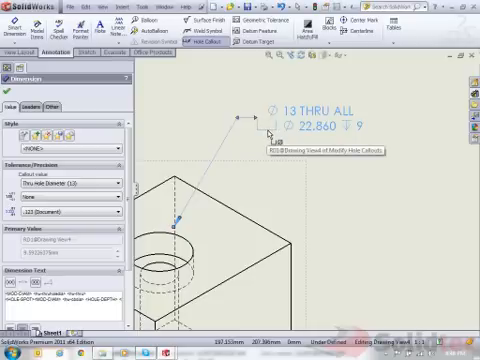
{"action": "mouse_move", "coordinate": [280, 144]}
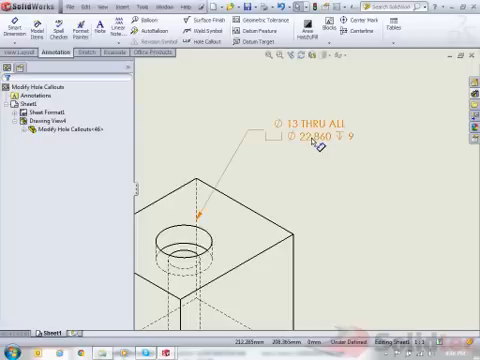
Select the hole callout to show its dimension text in the PropertyManager.
{"action": "left_click", "coordinate": [316, 136]}
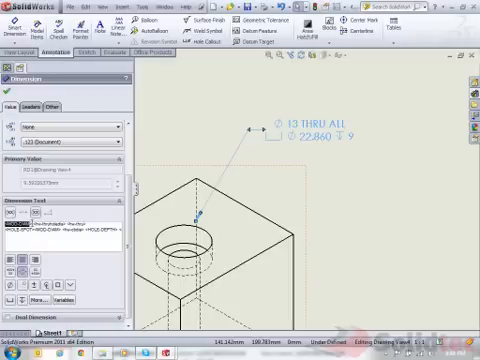
{"action": "mouse_move", "coordinate": [168, 204]}
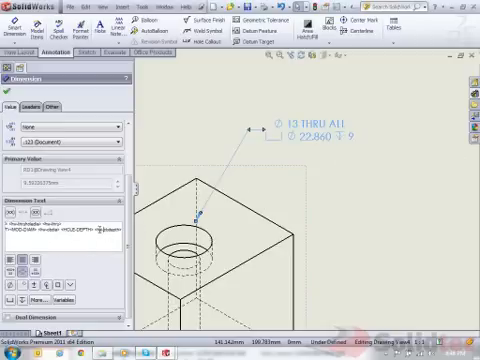
{"action": "mouse_move", "coordinate": [350, 150]}
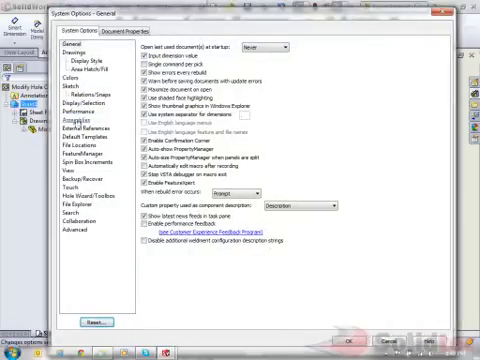
Show the Hole Callout Format File location under File Locations and start browsing to it.
{"action": "left_click", "coordinate": [84, 152]}
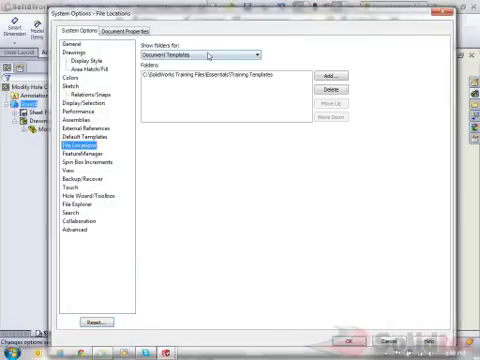
{"action": "left_click", "coordinate": [258, 52]}
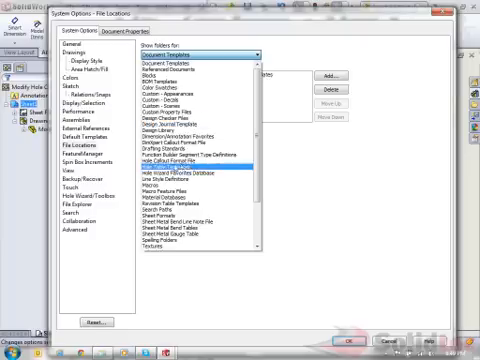
{"action": "left_click", "coordinate": [200, 156]}
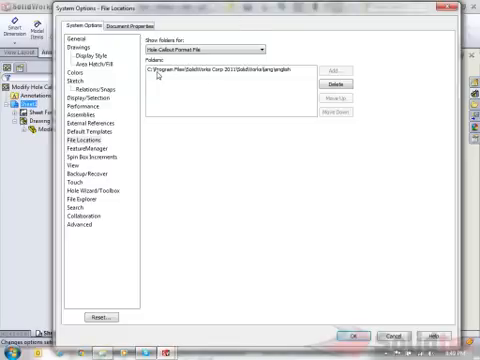
{"action": "mouse_move", "coordinate": [106, 230]}
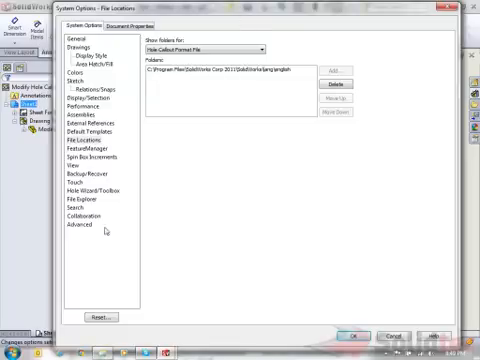
{"action": "left_click", "coordinate": [8, 344]}
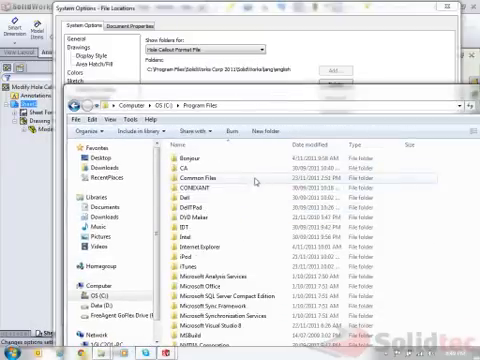
Browse into SolidWorks Corp 2011 > SolidWorks > lang > english and select calloutformat.txt.
{"action": "scroll", "scroll_direction": "down", "scroll_amount": 3}
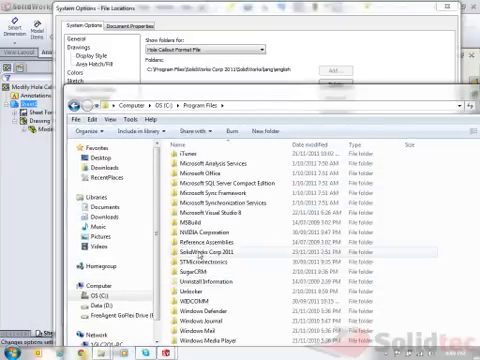
{"action": "mouse_move", "coordinate": [196, 262]}
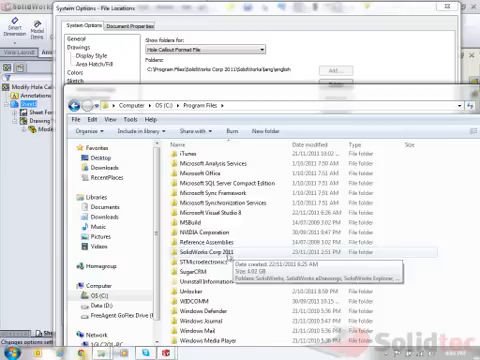
{"action": "double_click", "coordinate": [200, 252]}
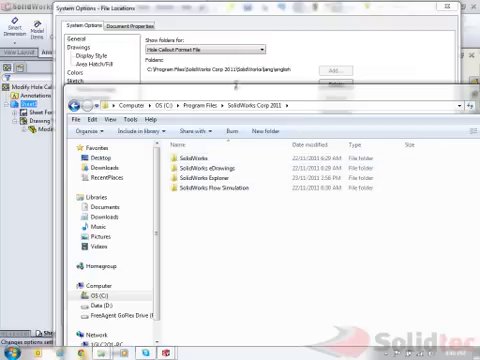
{"action": "double_click", "coordinate": [196, 158]}
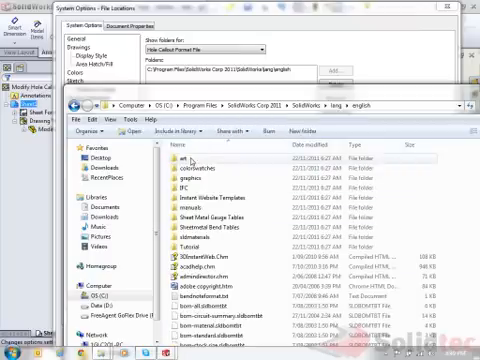
{"action": "scroll", "scroll_direction": "down", "scroll_amount": 3}
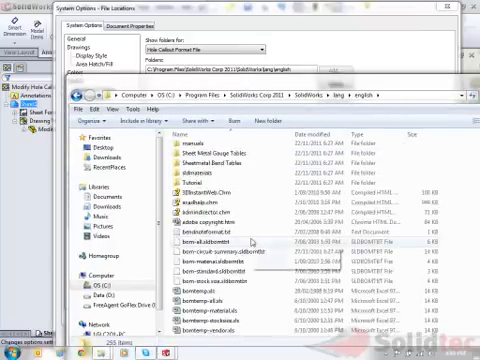
{"action": "scroll", "scroll_direction": "down", "scroll_amount": 3}
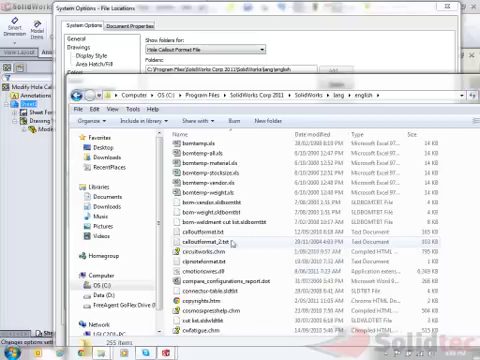
{"action": "left_click", "coordinate": [210, 228]}
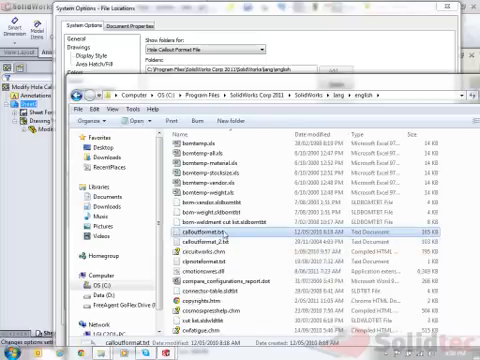
{"action": "mouse_move", "coordinate": [200, 244]}
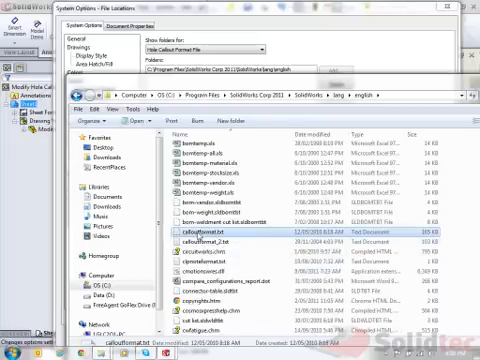
{"action": "double_click", "coordinate": [216, 230]}
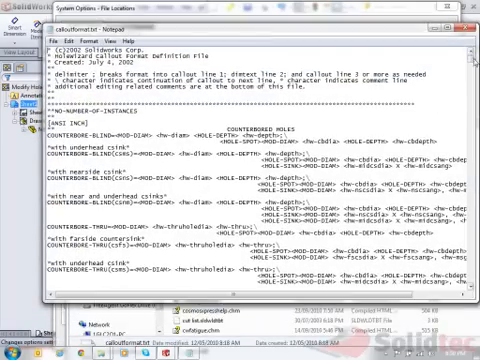
{"action": "scroll", "scroll_direction": "down", "scroll_amount": 3}
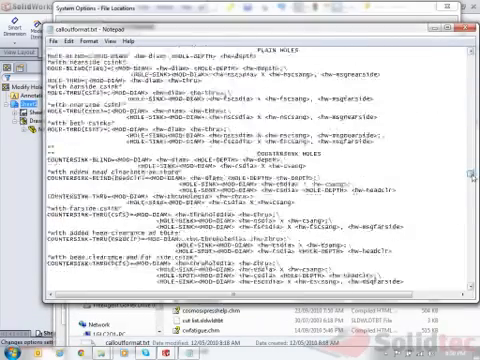
{"action": "scroll", "scroll_direction": "up", "scroll_amount": 3}
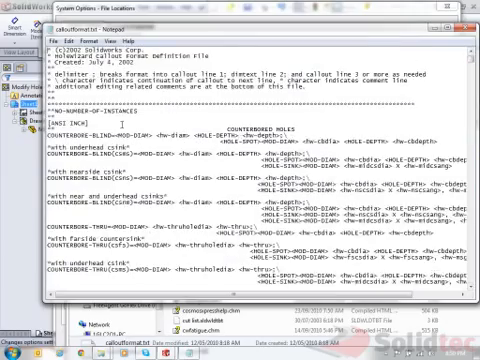
{"action": "double_click", "coordinate": [76, 124]}
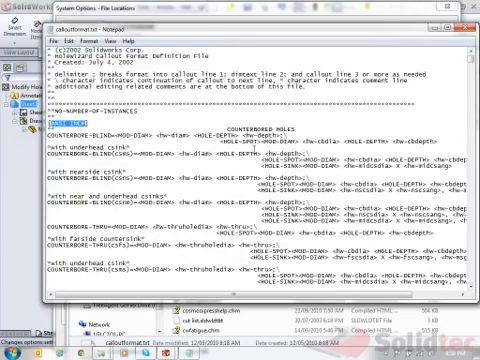
{"action": "scroll", "scroll_direction": "down", "scroll_amount": 3}
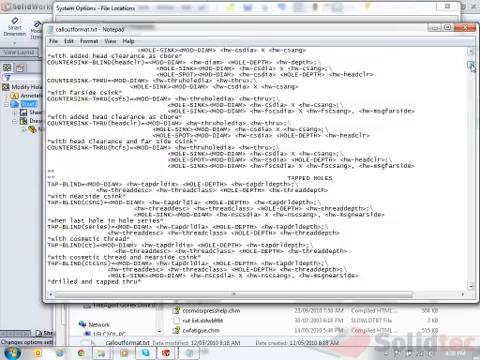
{"action": "scroll", "scroll_direction": "down", "scroll_amount": 3}
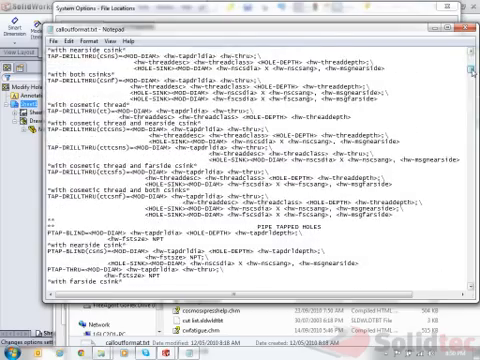
{"action": "scroll", "scroll_direction": "down", "scroll_amount": 3}
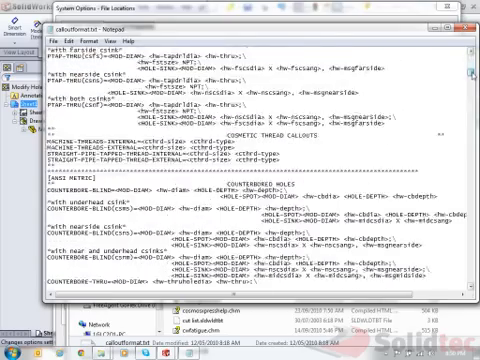
{"action": "scroll", "scroll_direction": "down", "scroll_amount": 3}
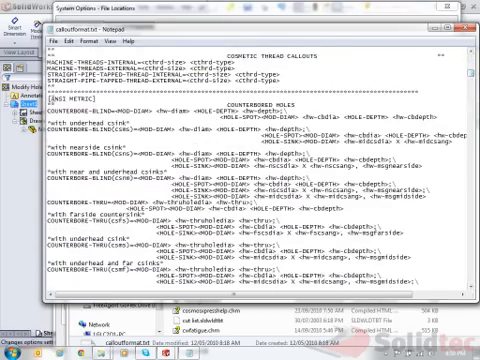
{"action": "double_click", "coordinate": [76, 100]}
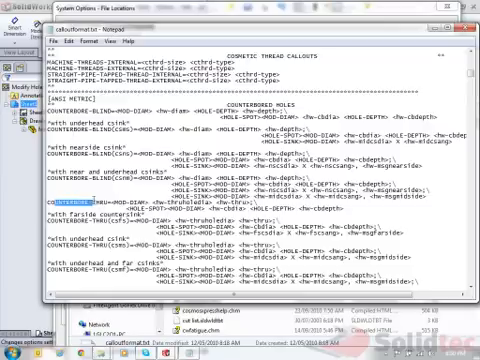
{"action": "scroll", "scroll_direction": "down", "scroll_amount": 3}
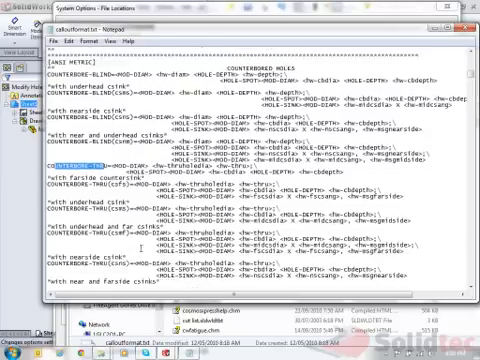
{"action": "scroll", "scroll_direction": "down", "scroll_amount": 3}
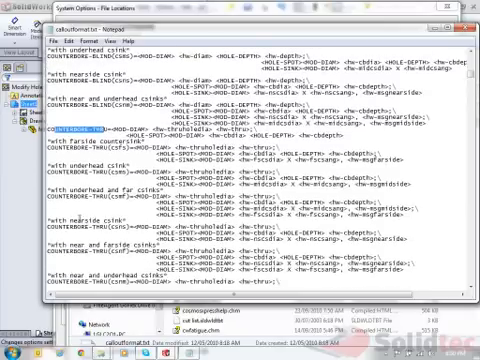
{"action": "scroll", "scroll_direction": "down", "scroll_amount": 3}
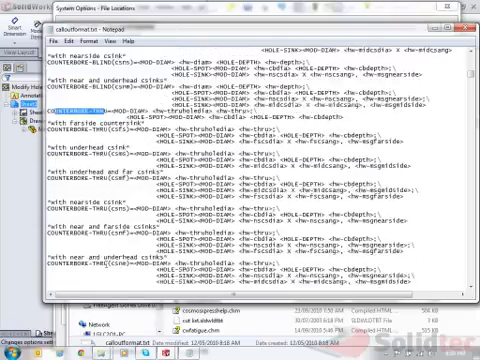
{"action": "scroll", "scroll_direction": "up", "scroll_amount": 3}
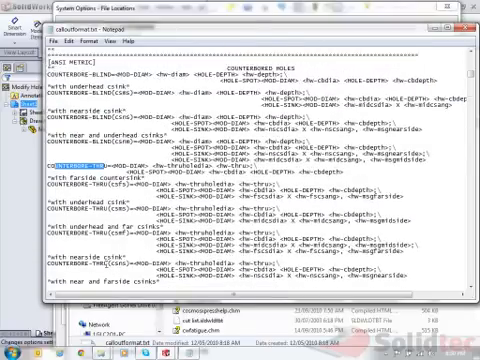
{"action": "scroll", "scroll_direction": "down", "scroll_amount": 3}
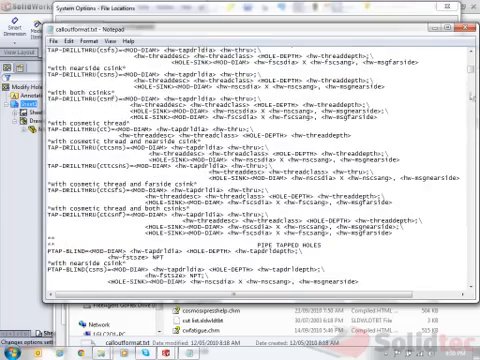
{"action": "scroll", "scroll_direction": "up", "scroll_amount": 3}
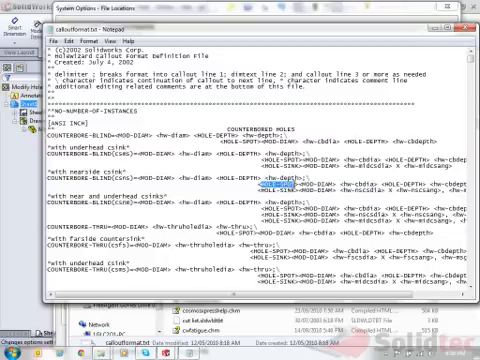
Set up a Replace of the counterbore symbol code with the text C/BORE.
{"action": "right_click", "coordinate": [310, 184]}
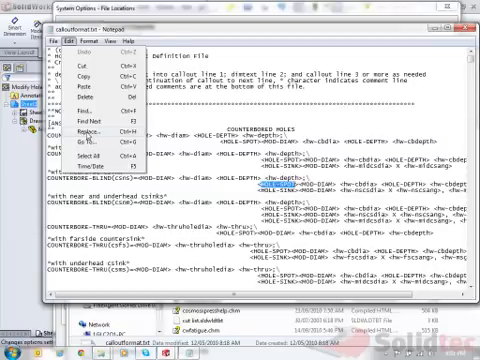
{"action": "left_click", "coordinate": [98, 140]}
{"action": "type", "text": "C/BORE"}
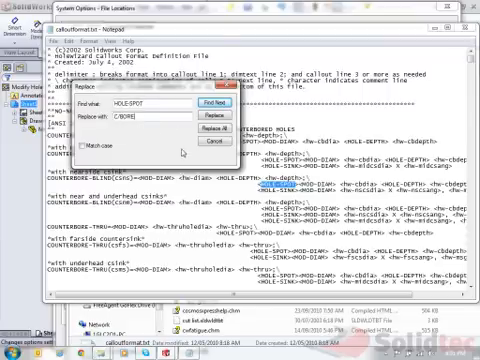
{"action": "left_click", "coordinate": [208, 134]}
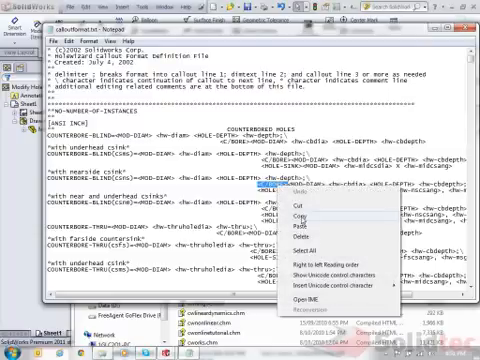
Replace the counterbore symbol code with C/BORE in the callout format file and save.
{"action": "left_click", "coordinate": [60, 38]}
{"action": "type", "text": "C/BORE"}
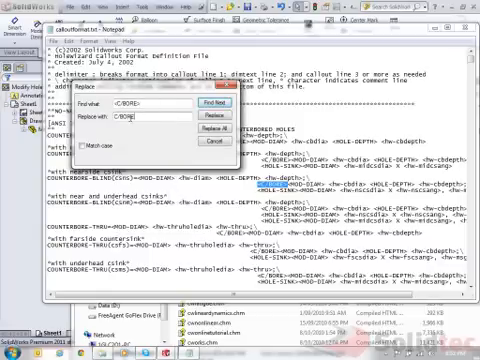
{"action": "left_click", "coordinate": [208, 136]}
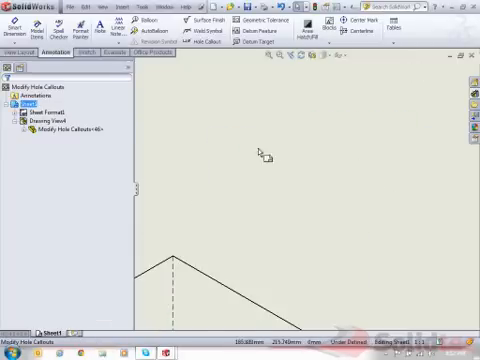
Add a hole callout now reading C/BORE 22.860, then head to the Start menu.
{"action": "left_click", "coordinate": [200, 44]}
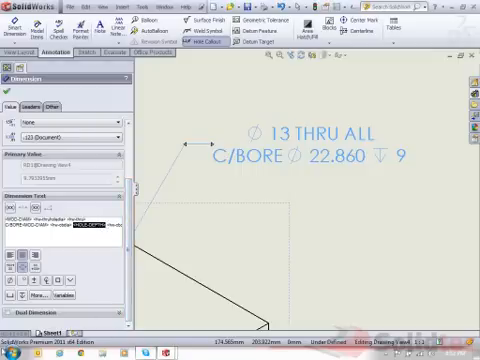
{"action": "left_click", "coordinate": [8, 352]}
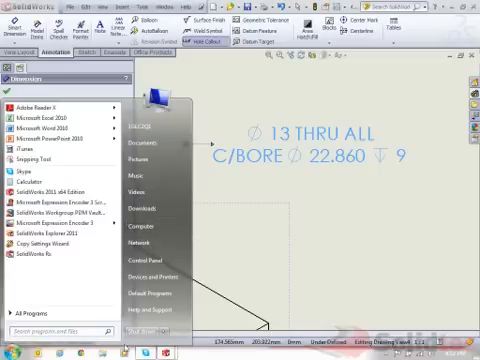
Browse C: > Program Files > SolidWorks Corp > SolidWorks > lang toward the english folder.
{"action": "left_click", "coordinate": [152, 230]}
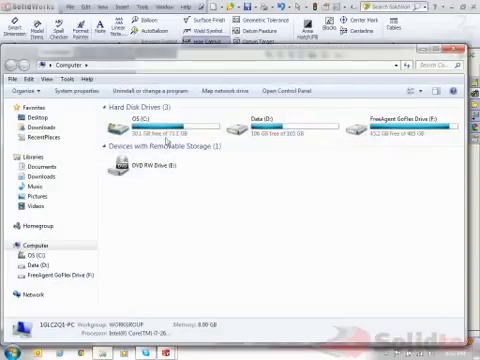
{"action": "double_click", "coordinate": [140, 124]}
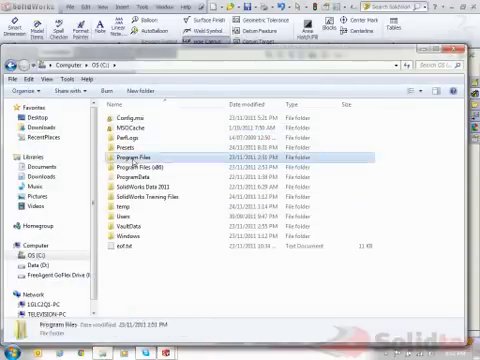
{"action": "double_click", "coordinate": [136, 158]}
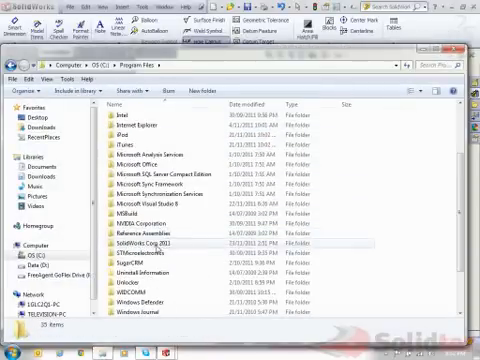
{"action": "double_click", "coordinate": [140, 244]}
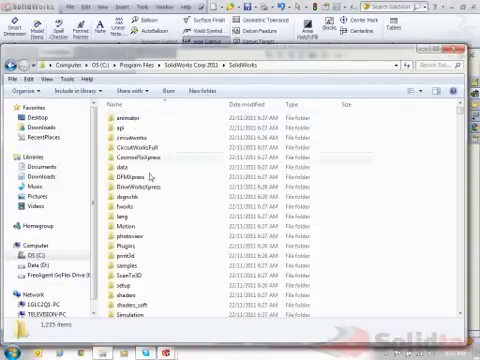
{"action": "double_click", "coordinate": [130, 222]}
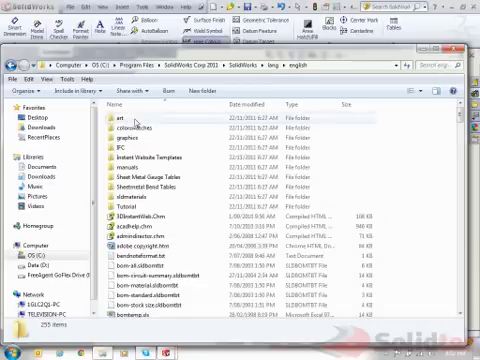
{"action": "scroll", "scroll_direction": "down", "scroll_amount": 3}
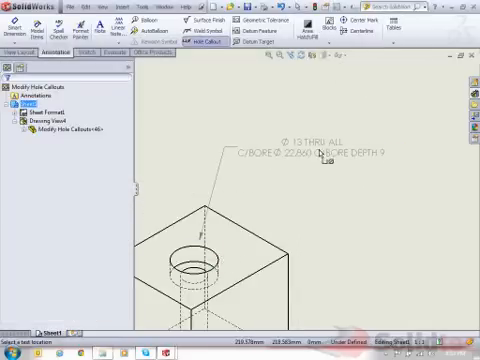
Place the updated hole callout reading C/BORE 22.860 C/BORE DEPTH 9.
{"action": "left_click", "coordinate": [300, 150]}
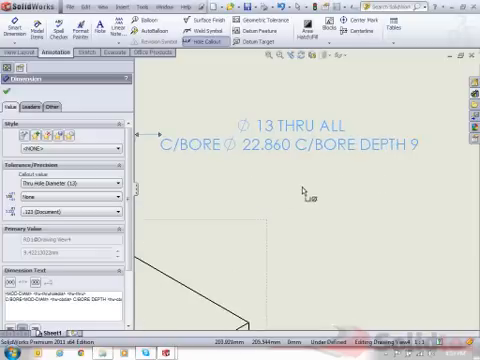
{"action": "mouse_move", "coordinate": [316, 190]}
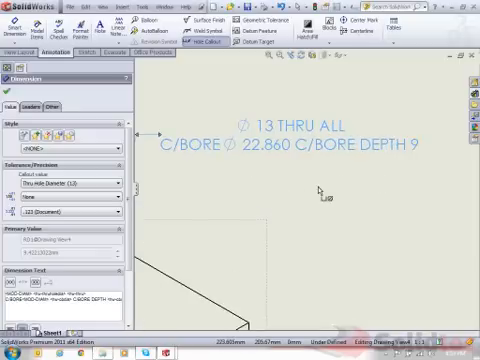